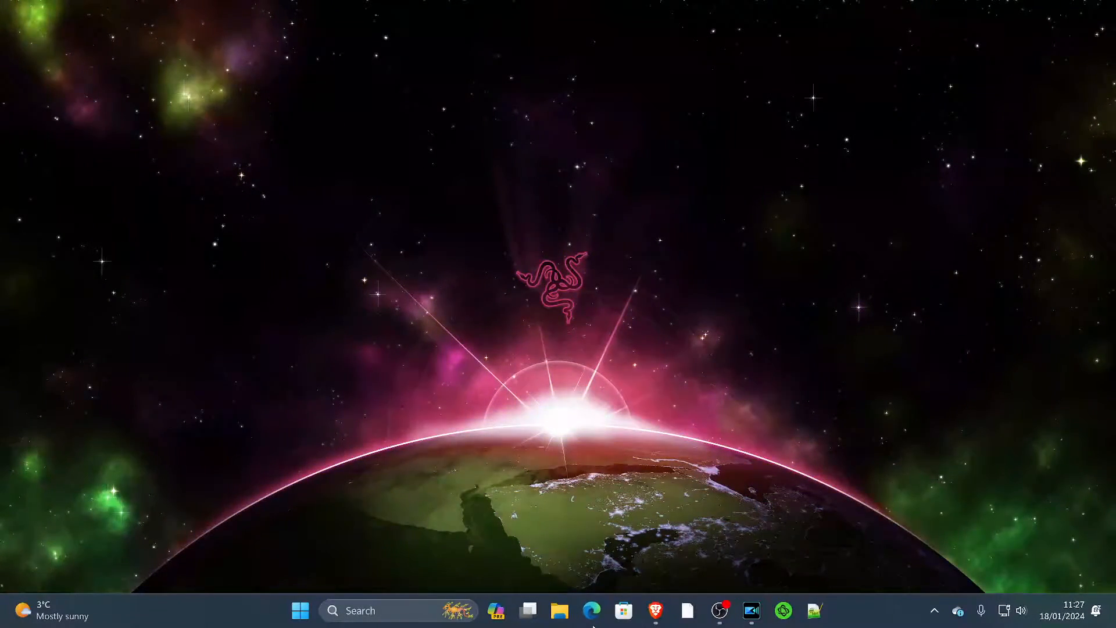
# Search 'docker' in Edge and reach Docker's Get Started page
pyautogui.click(591, 610)
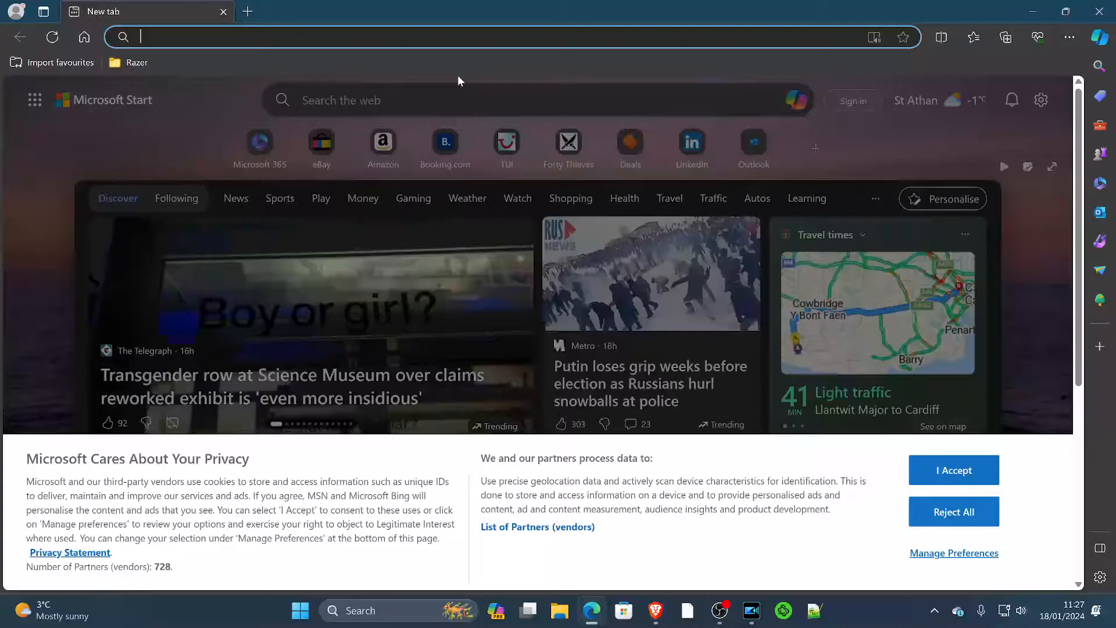
pyautogui.write('docker')
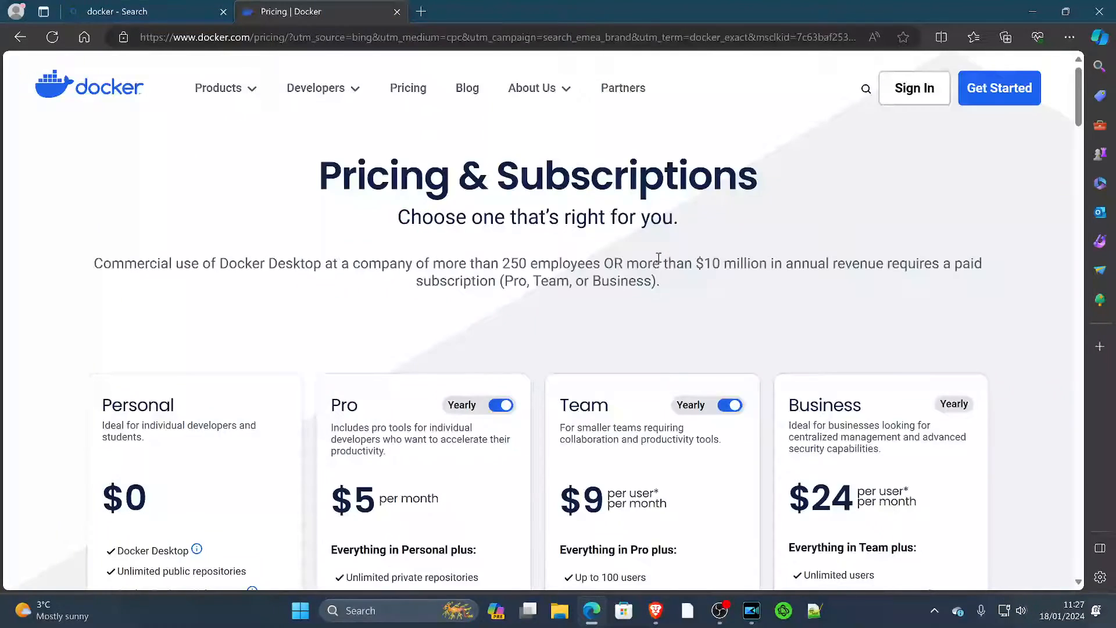
pyautogui.moveTo(999, 88)
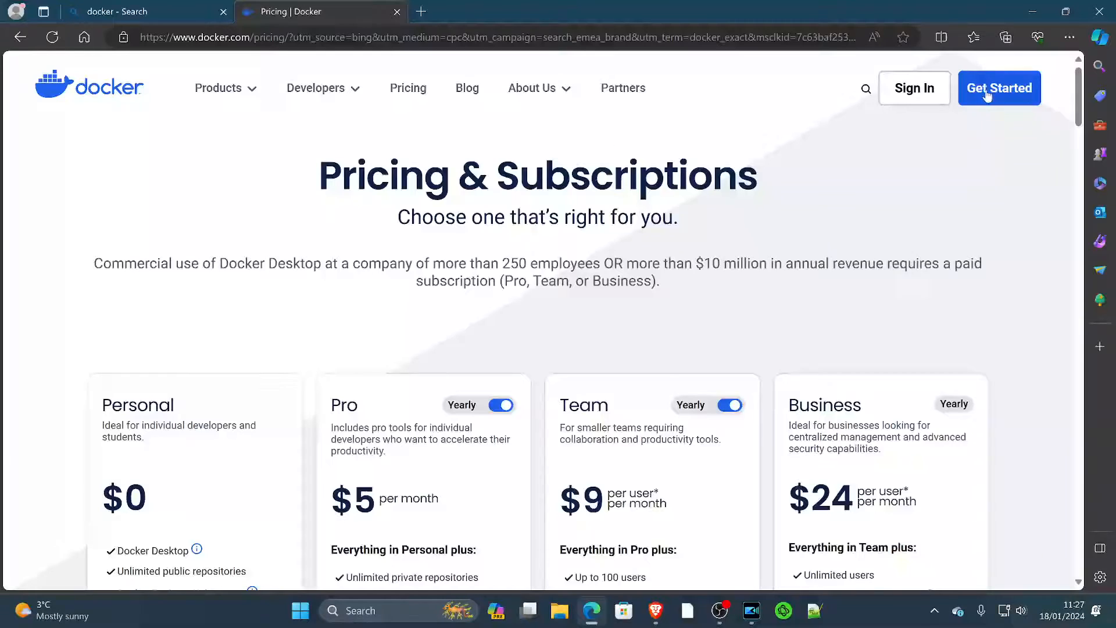
pyautogui.click(998, 87)
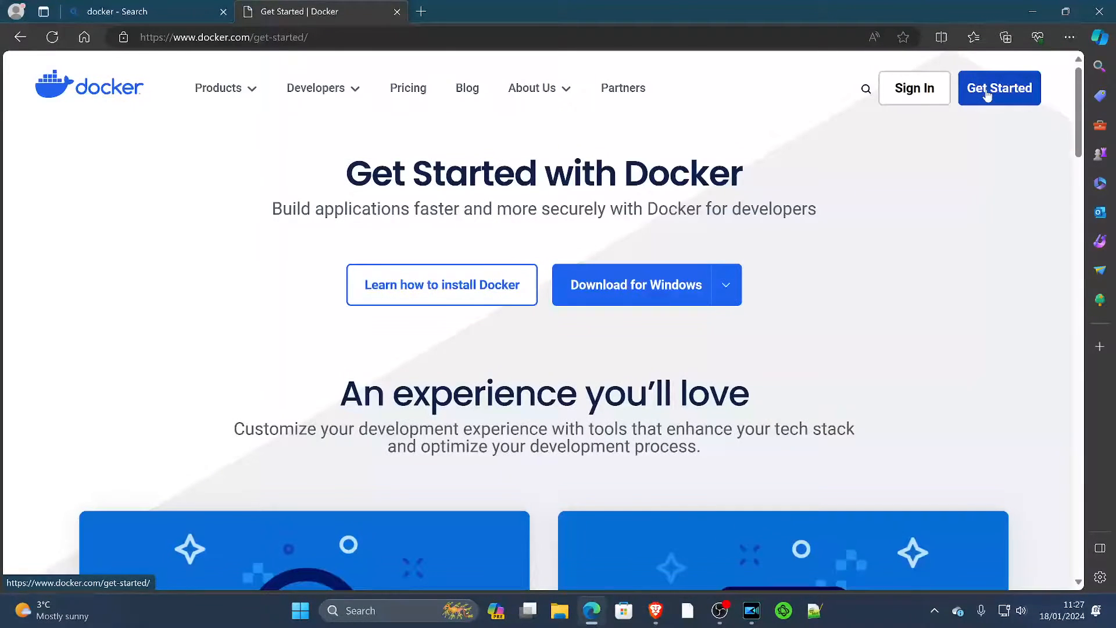
# Start downloading the Docker Desktop installer for Windows
pyautogui.click(726, 284)
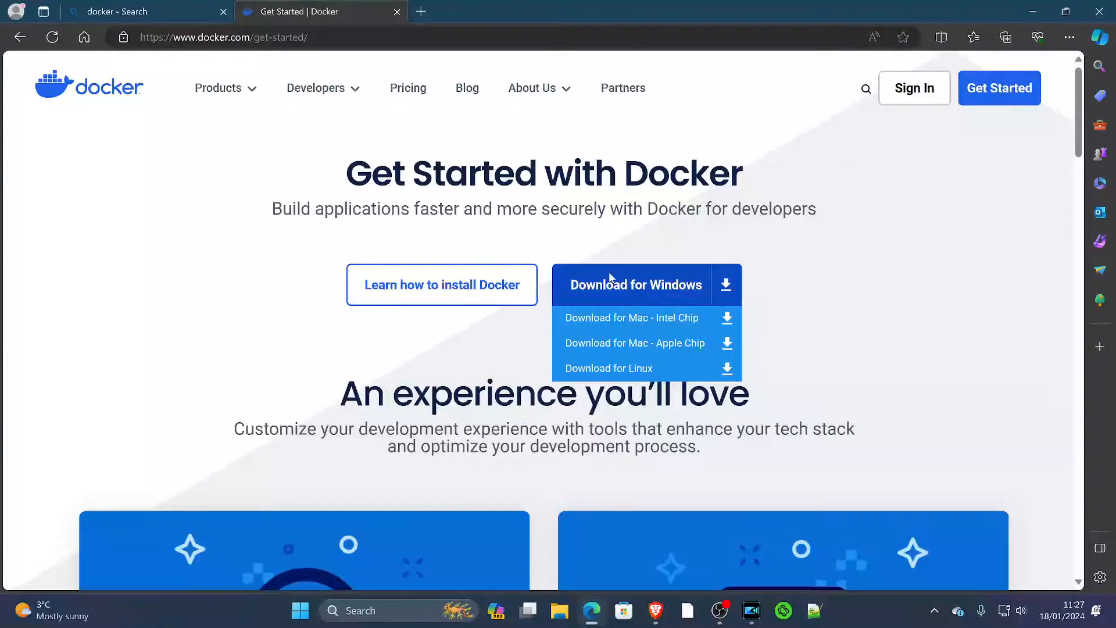
pyautogui.moveTo(608, 369)
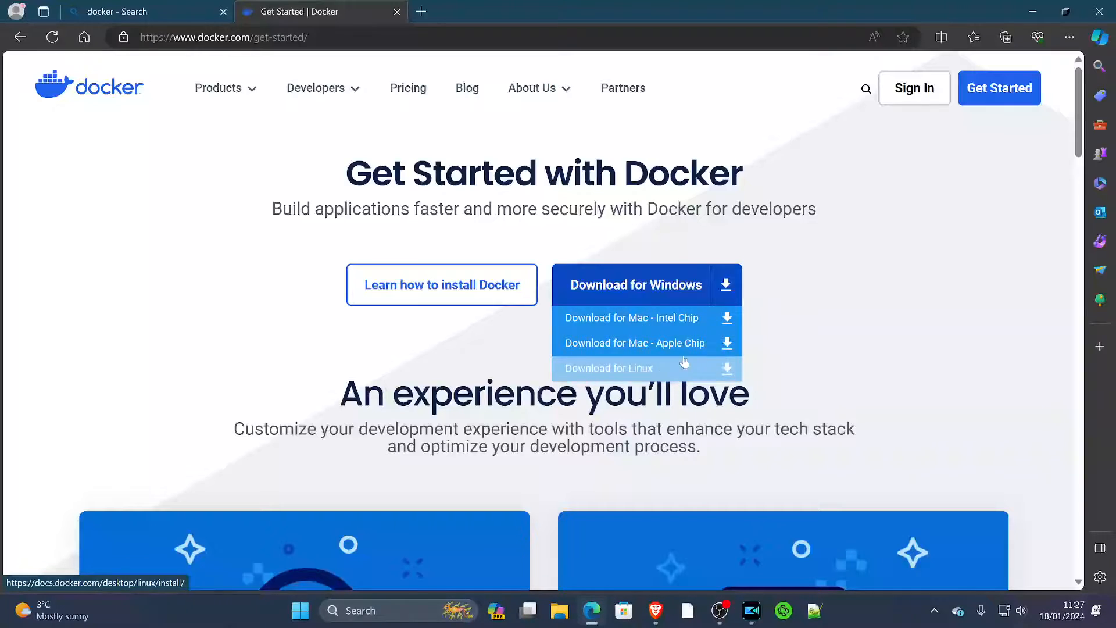
pyautogui.moveTo(668, 285)
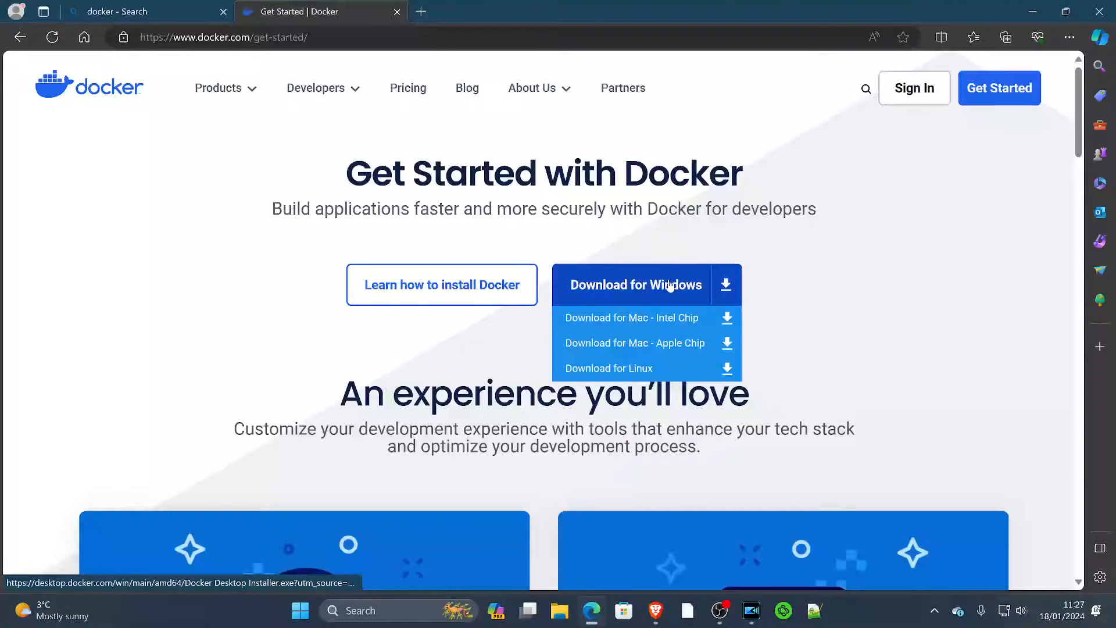
pyautogui.click(636, 284)
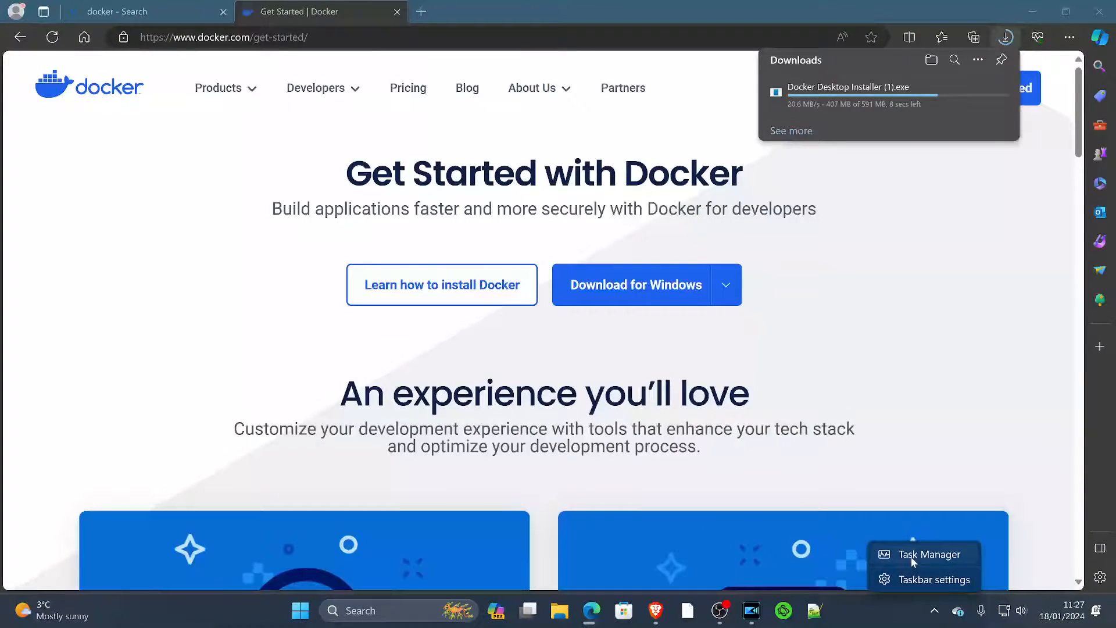
# Show Task Manager's CPU performance page: 8 cores, 16 logical processors, virtualisation enabled
pyautogui.click(927, 555)
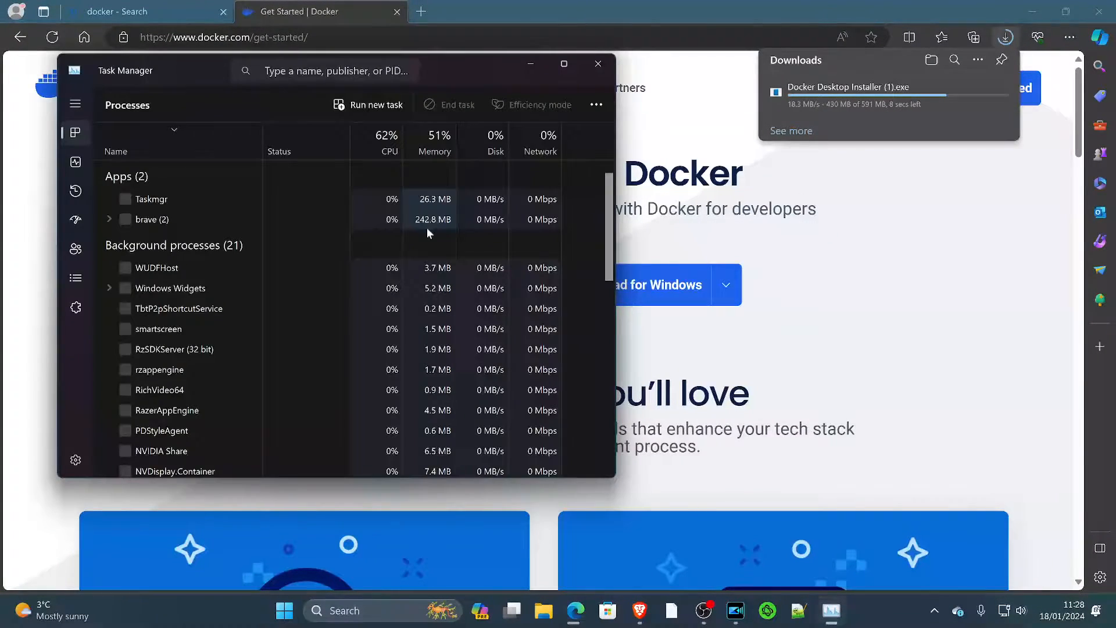
pyautogui.click(76, 163)
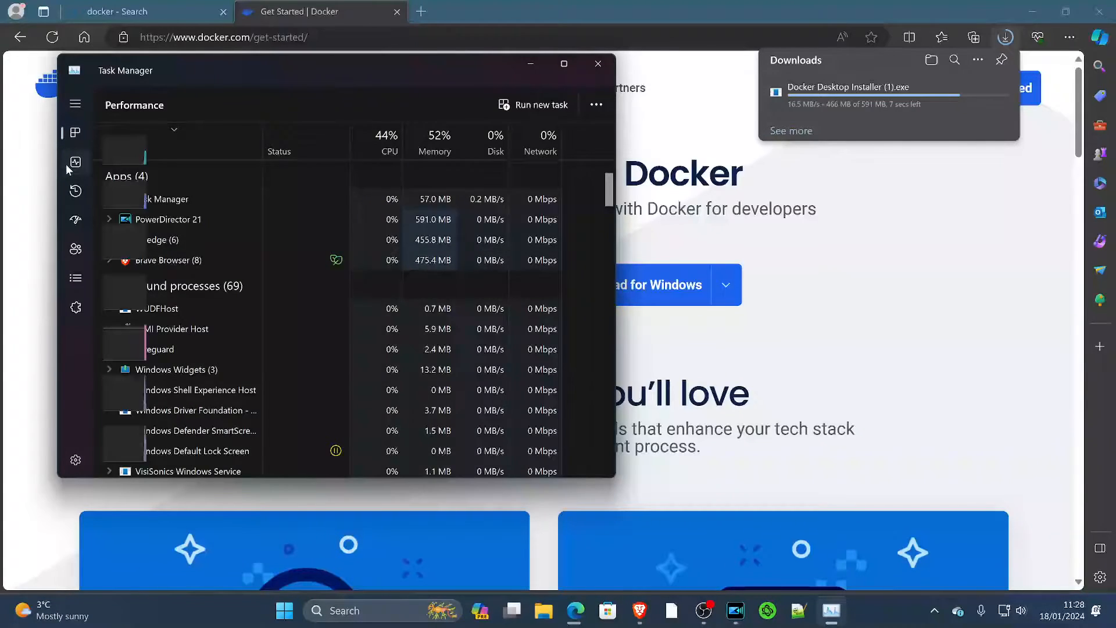
pyautogui.click(75, 163)
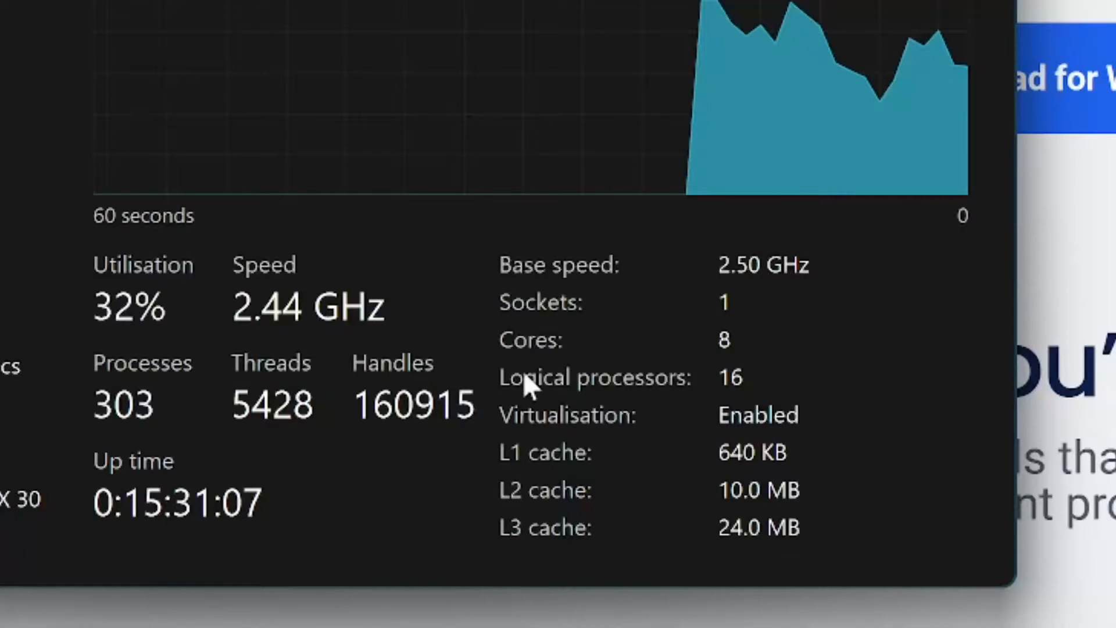
pyautogui.moveTo(972, 365)
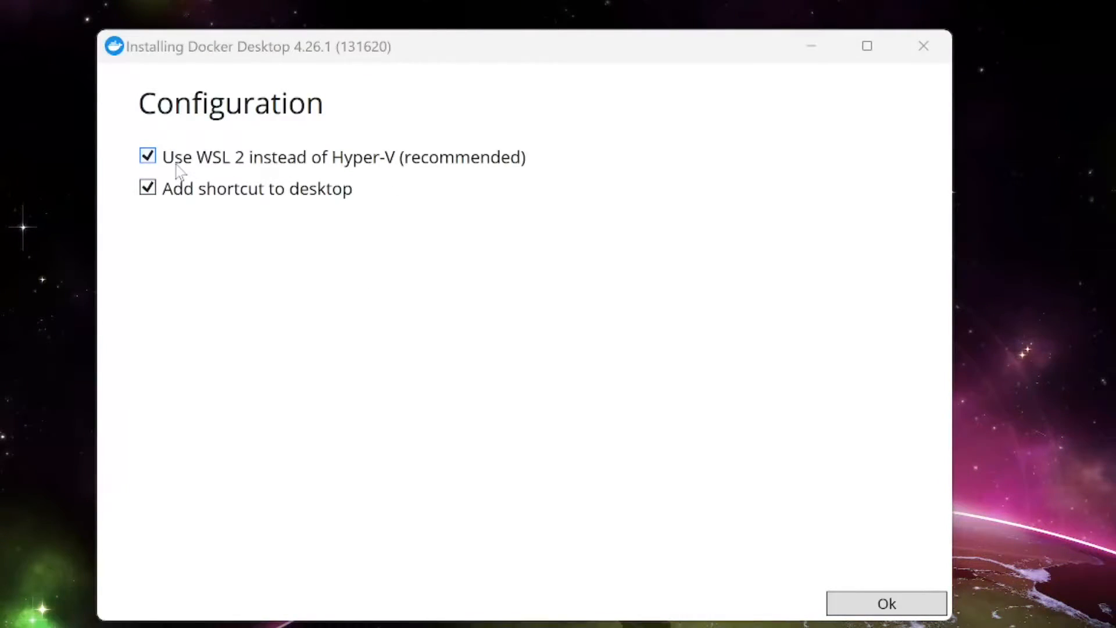
pyautogui.moveTo(224, 164)
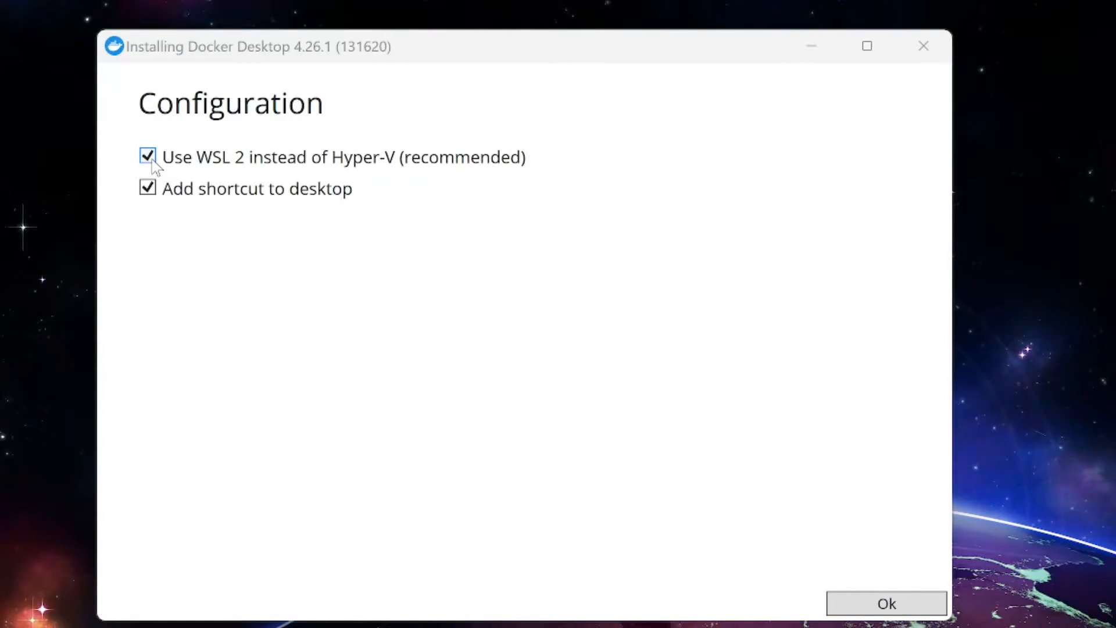
# Uncheck 'Use WSL 2 instead of Hyper-V', keep the desktop shortcut, and start the install with Ok
pyautogui.click(147, 156)
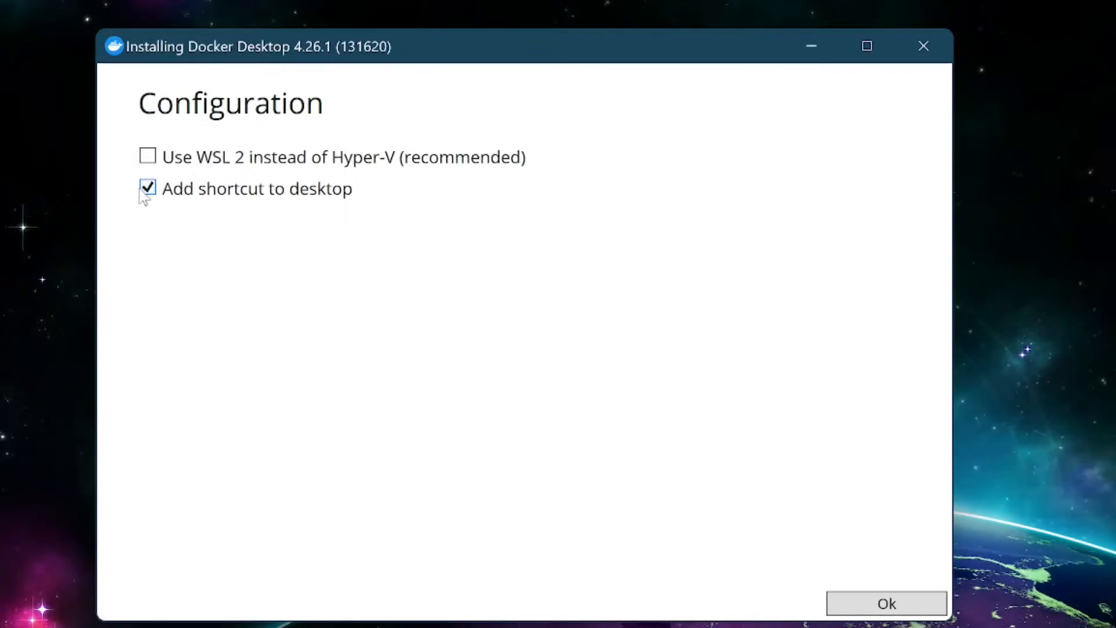
pyautogui.click(147, 157)
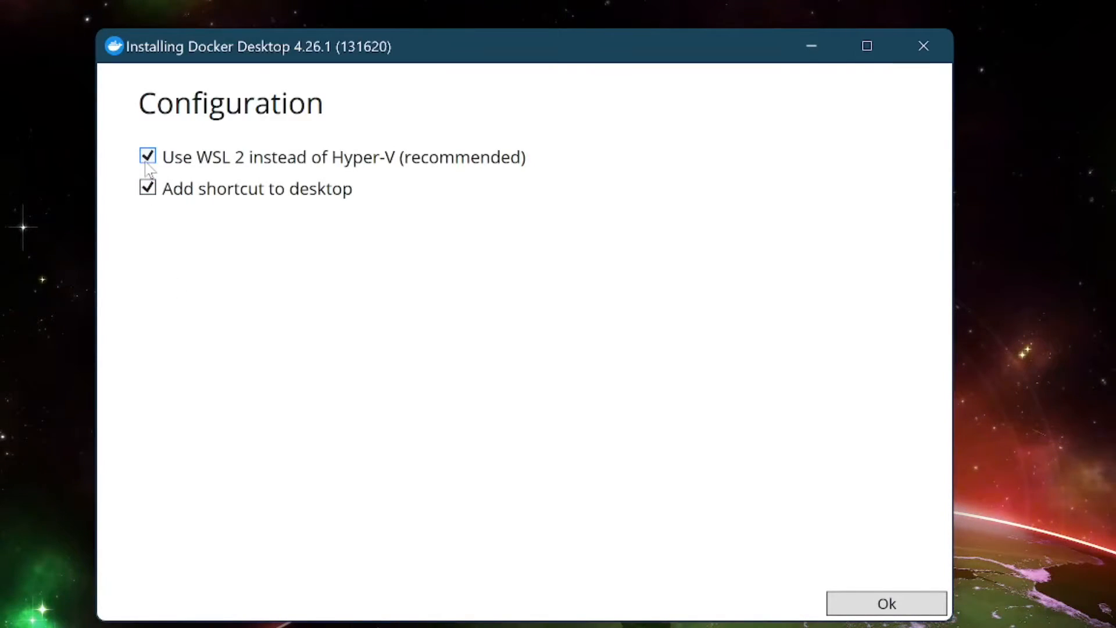
pyautogui.click(148, 157)
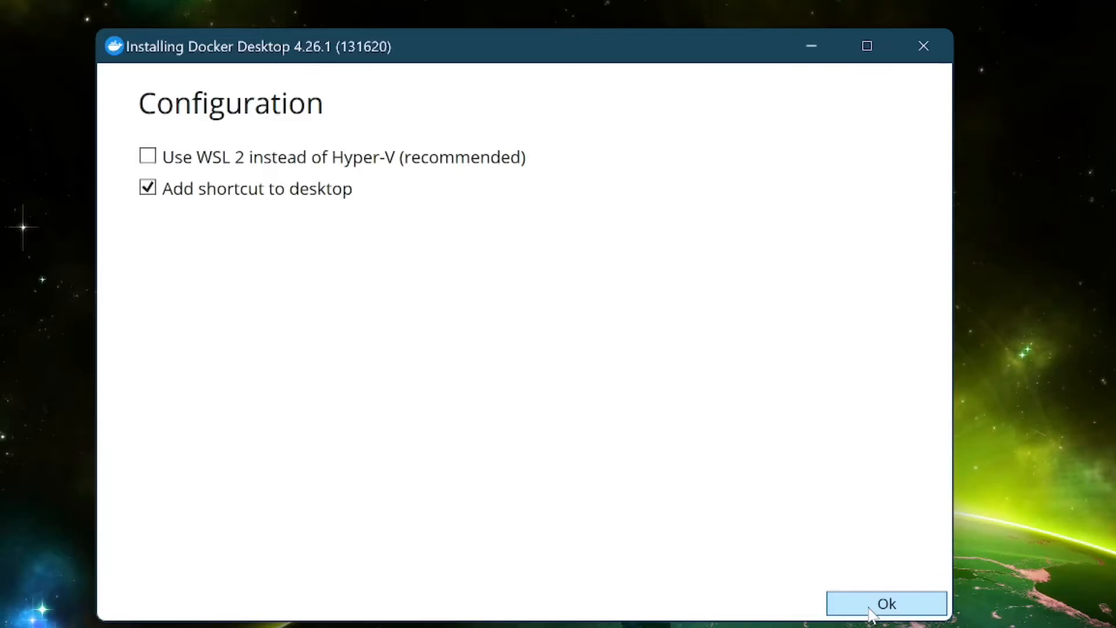
pyautogui.click(886, 603)
pyautogui.write('docker')
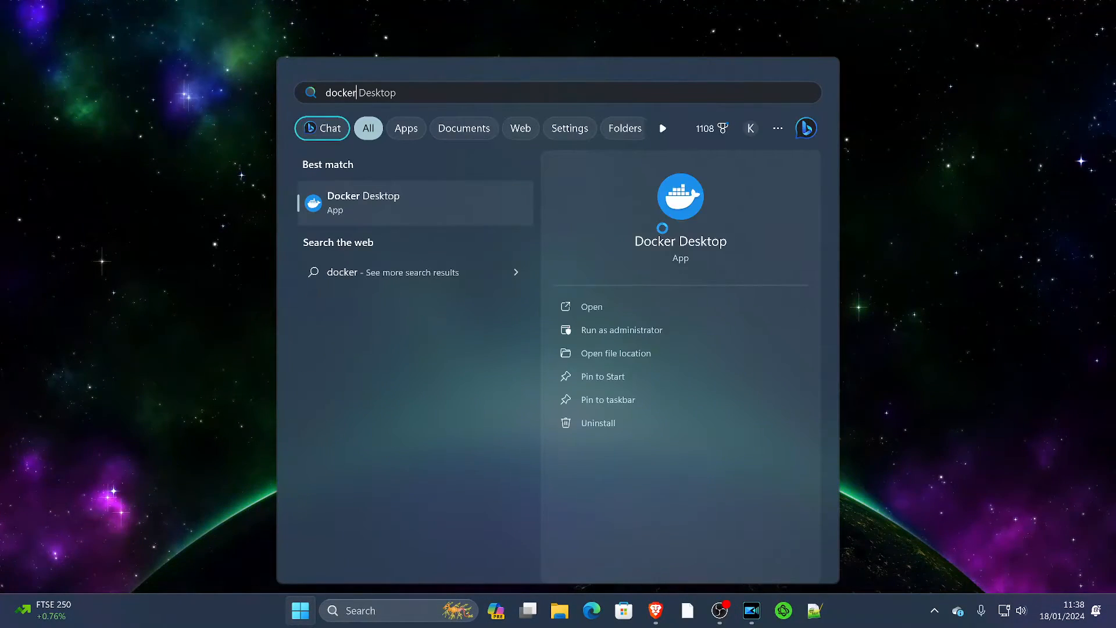
# Launch Docker Desktop from Start, continue without signing in and skip the work survey
pyautogui.click(590, 306)
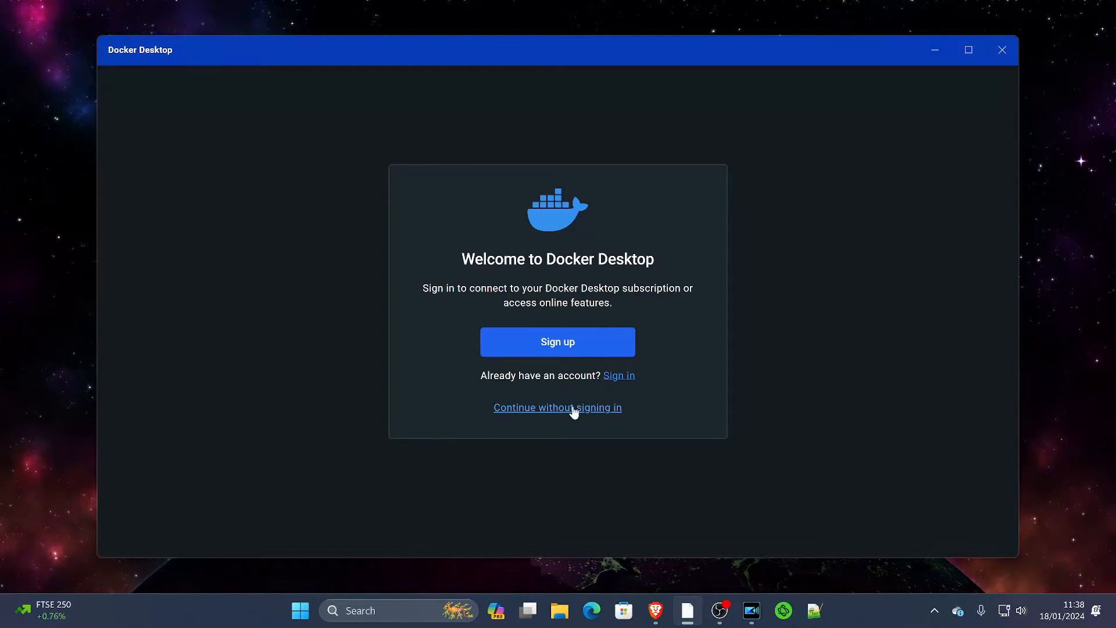
pyautogui.click(557, 407)
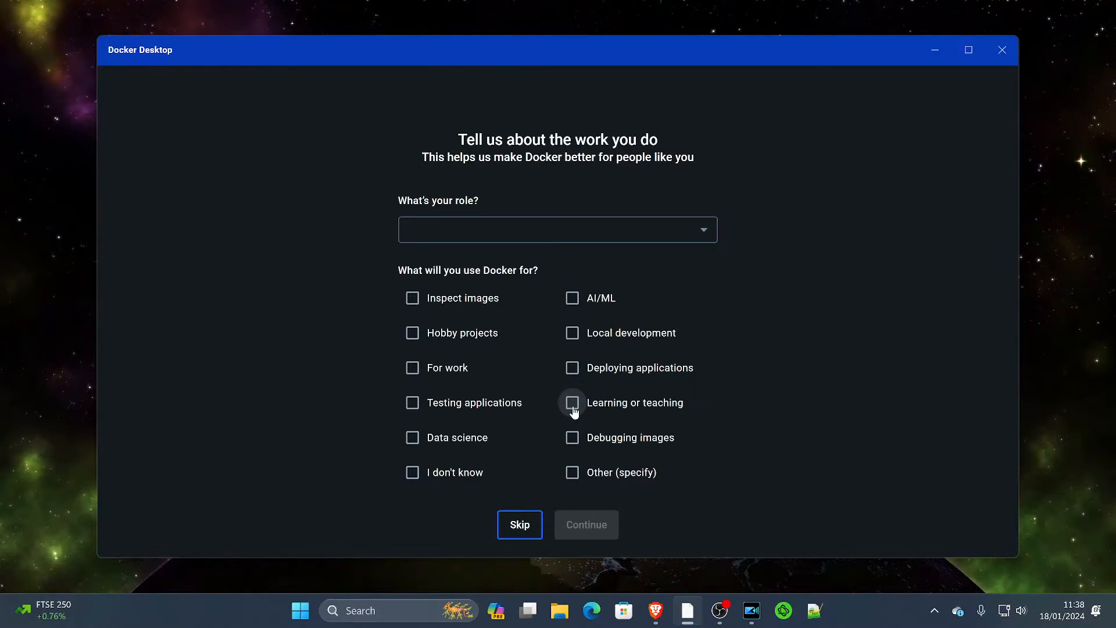
pyautogui.click(518, 524)
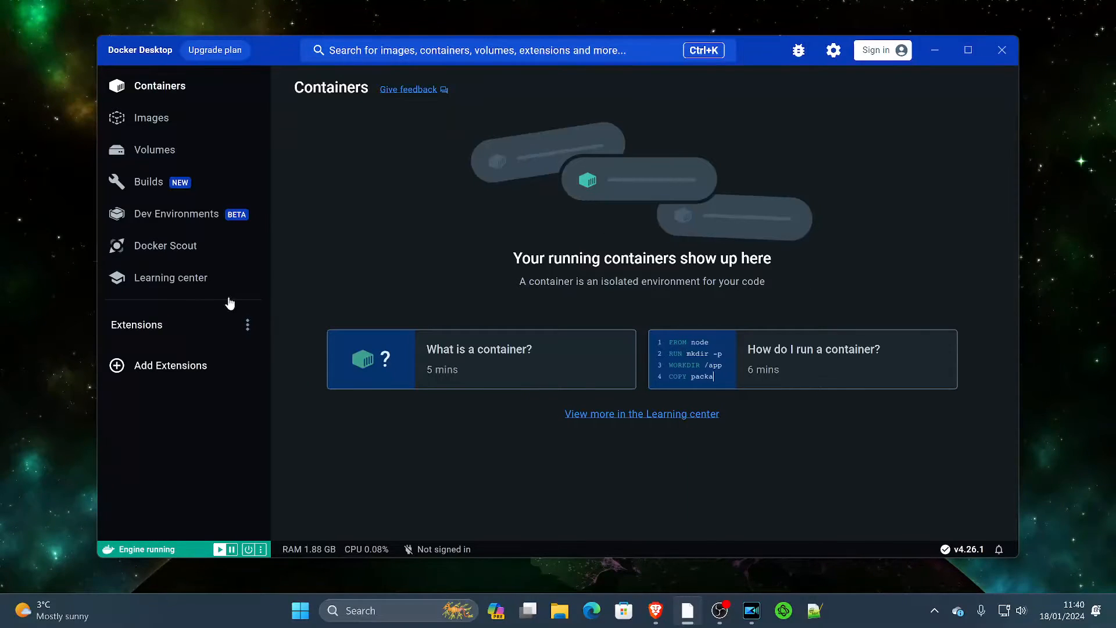
pyautogui.moveTo(734, 471)
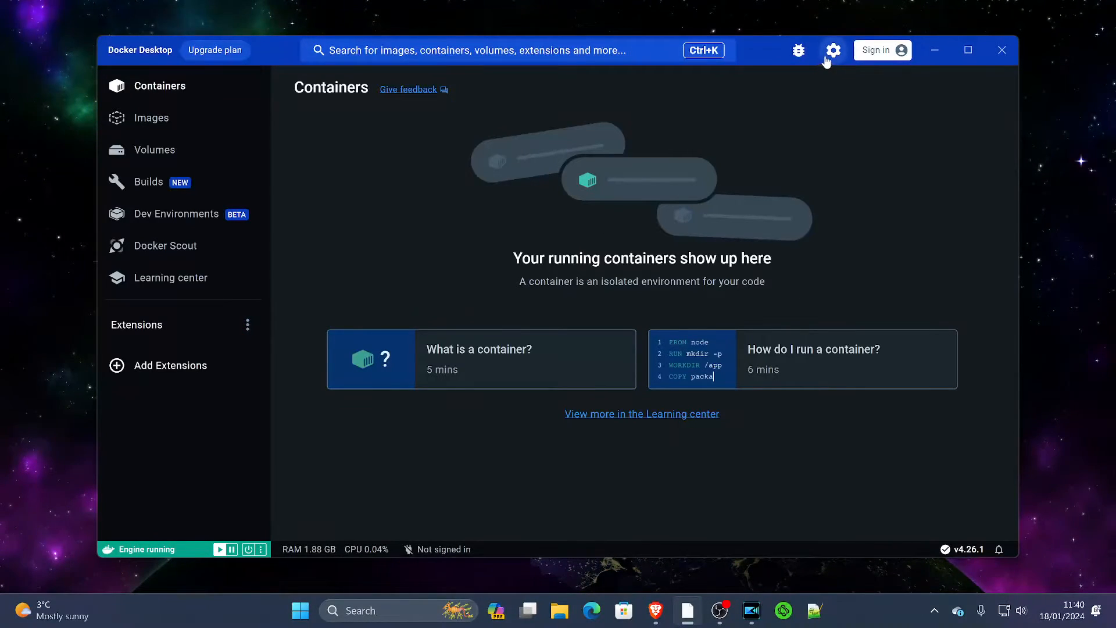
# Keep 'Start Docker Desktop when you sign in' enabled in General settings and apply & restart
pyautogui.click(832, 50)
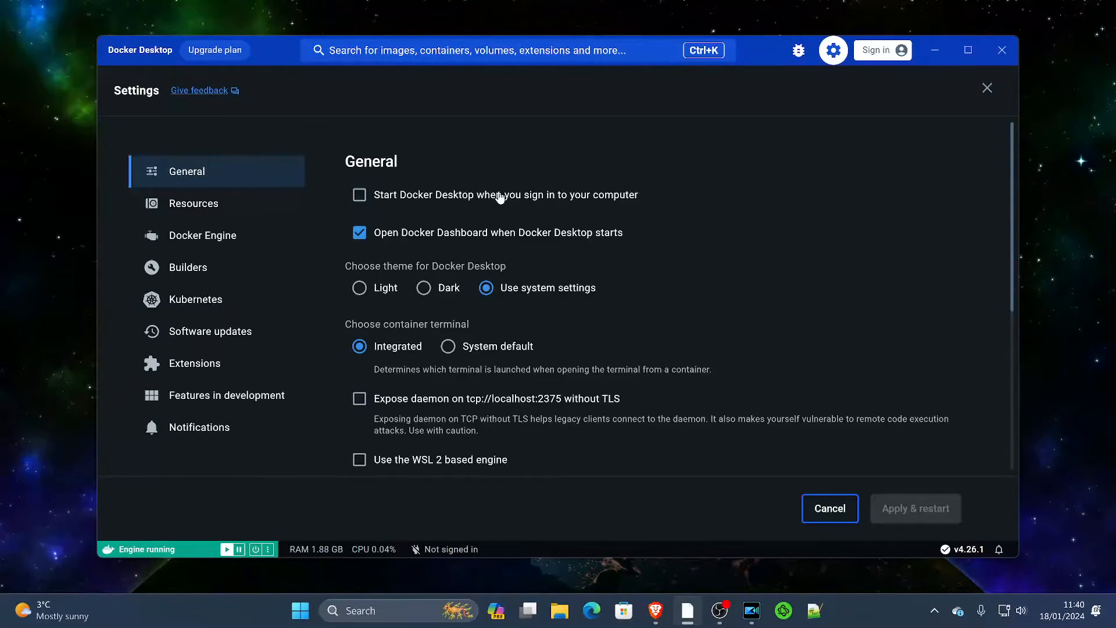
pyautogui.click(359, 194)
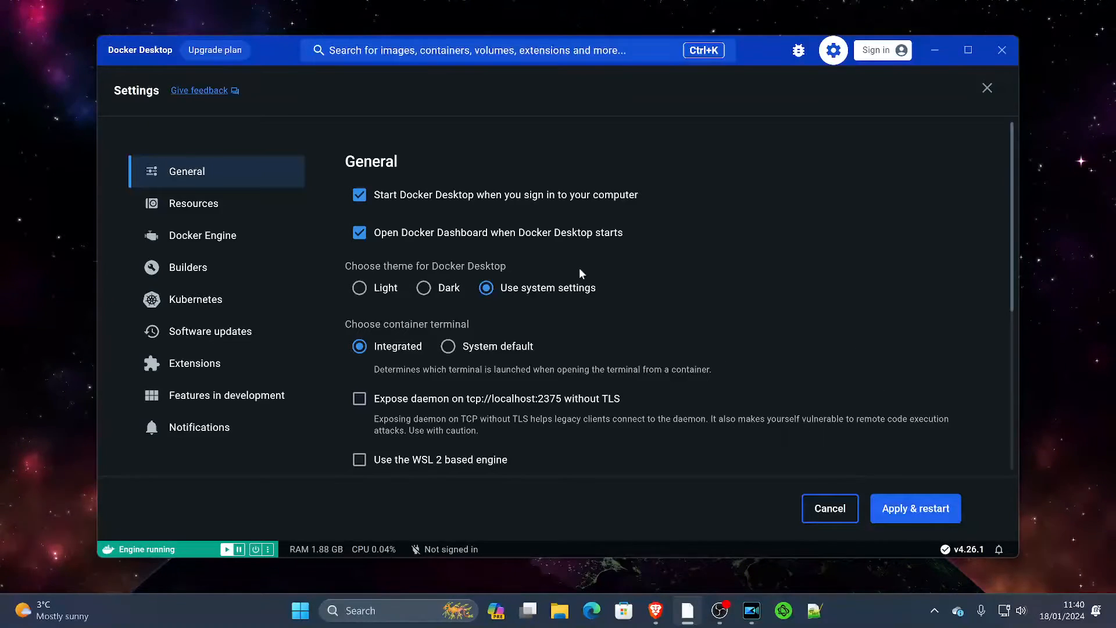
pyautogui.moveTo(423, 281)
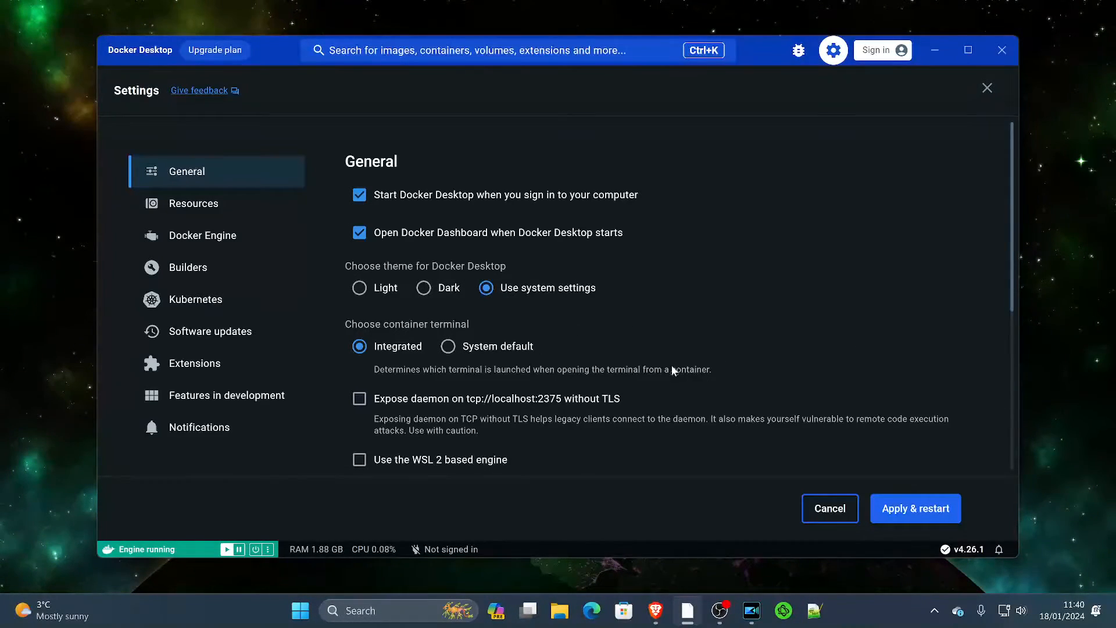
pyautogui.scroll(-3)
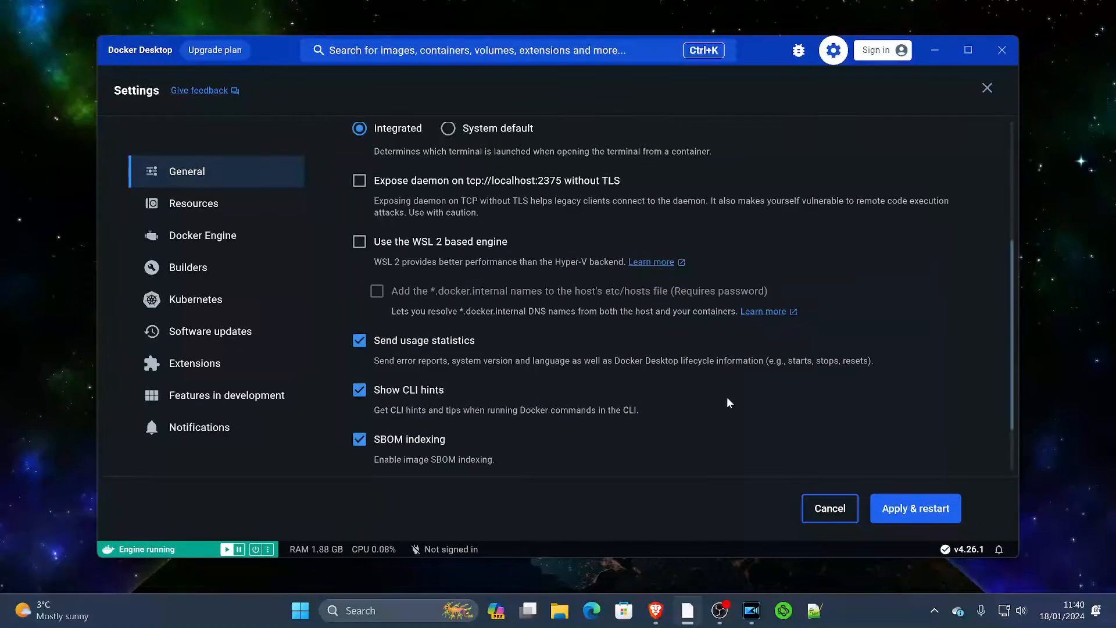
pyautogui.click(914, 507)
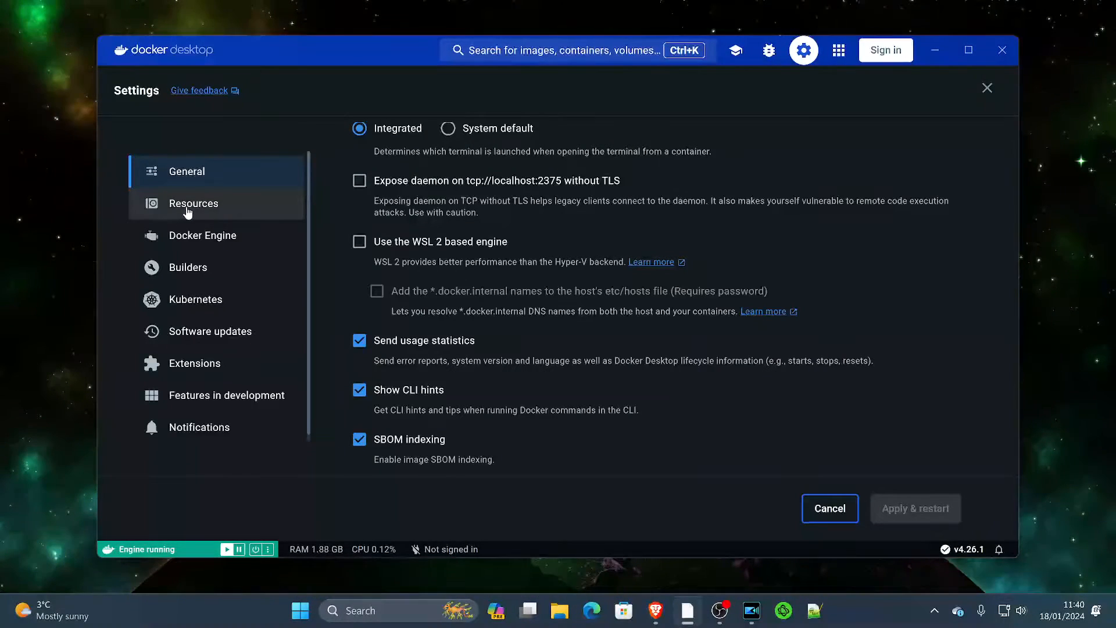
# In Resources > Advanced, lower the CPU limit from 16 to 8
pyautogui.click(193, 203)
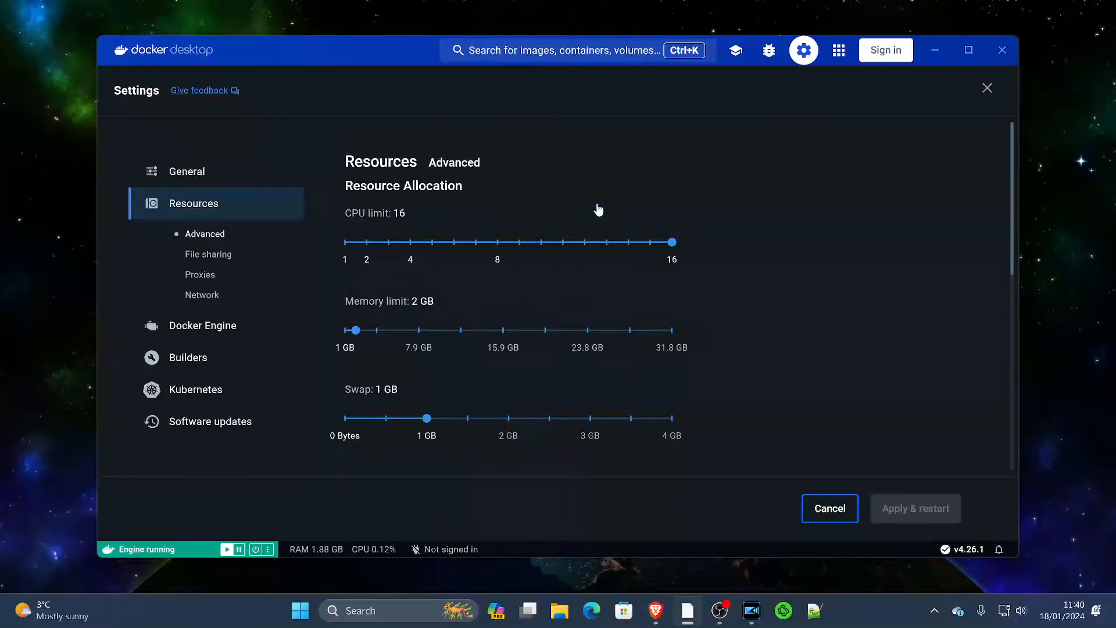
pyautogui.moveTo(776, 293)
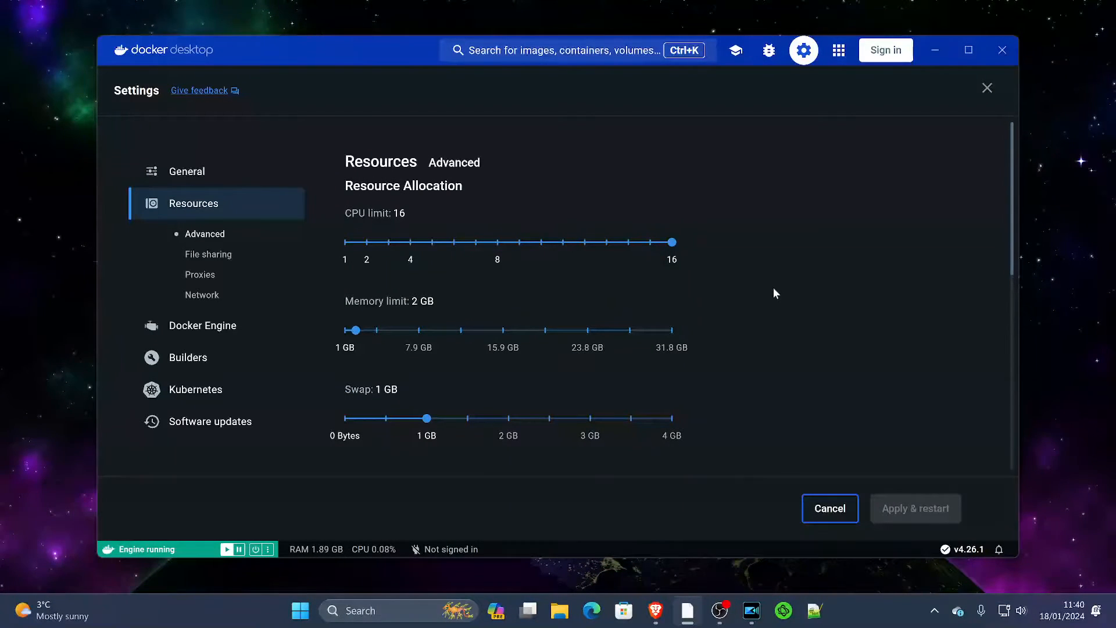
pyautogui.moveTo(617, 178)
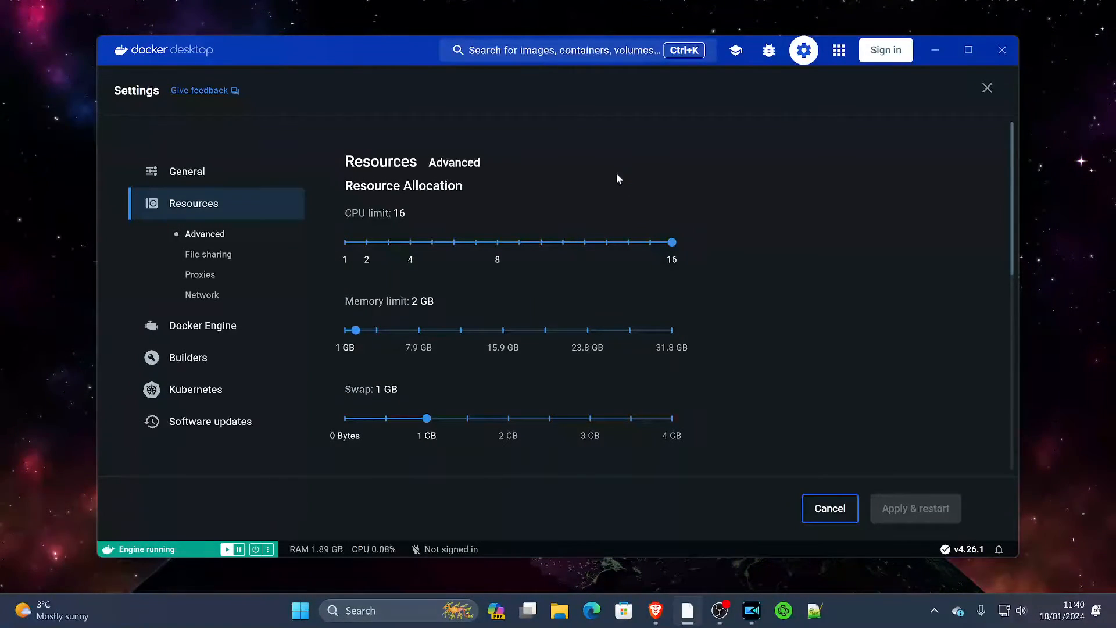
pyautogui.moveTo(366, 306)
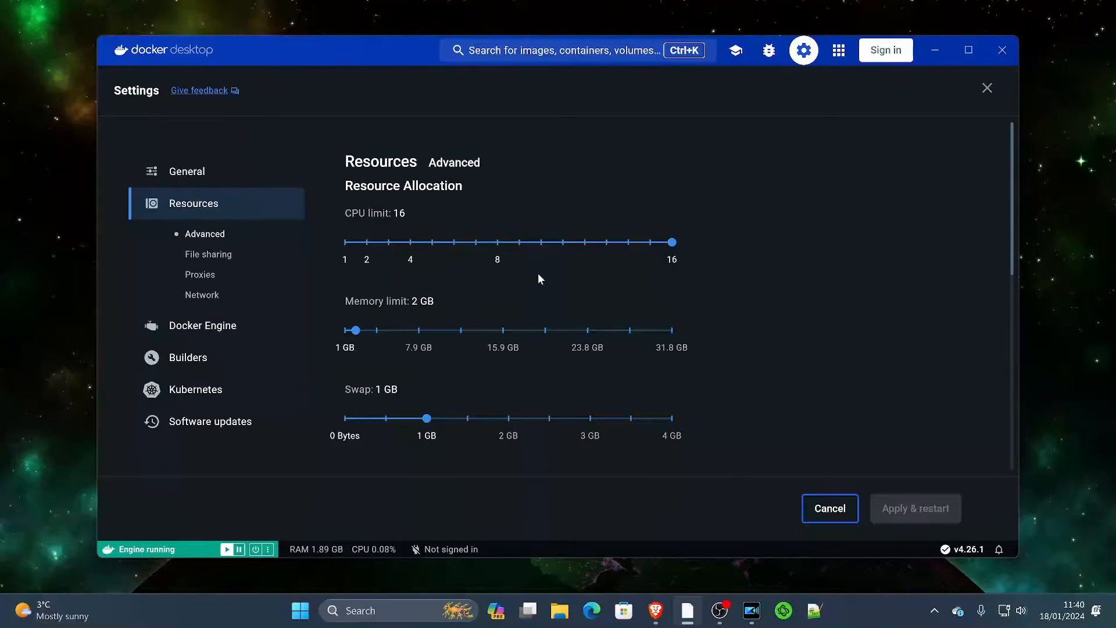
pyautogui.moveTo(669, 291)
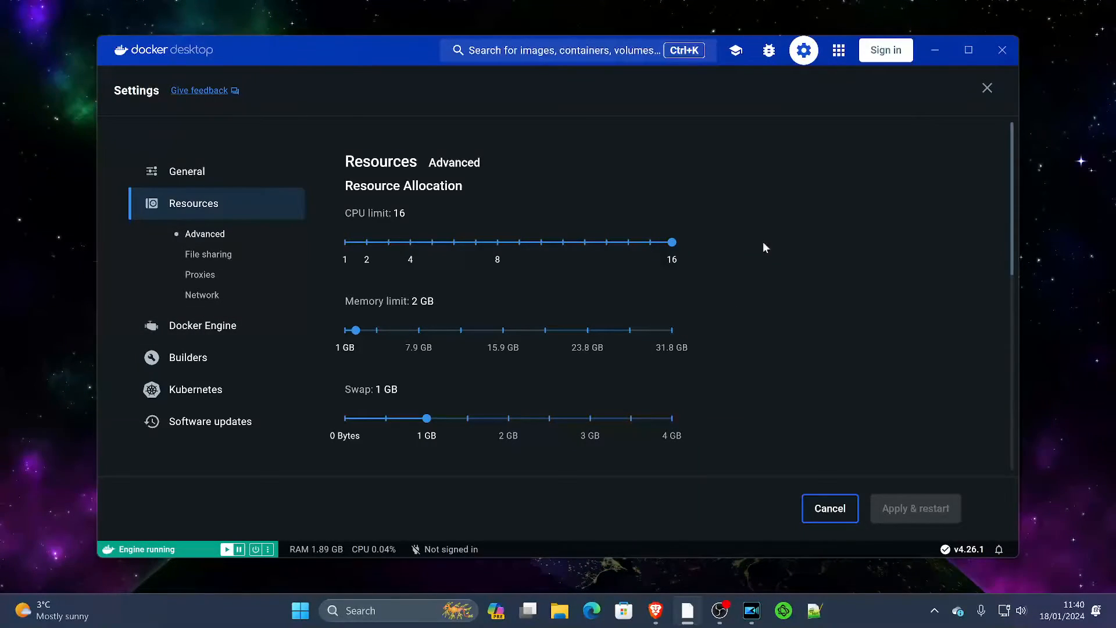
pyautogui.moveTo(665, 254)
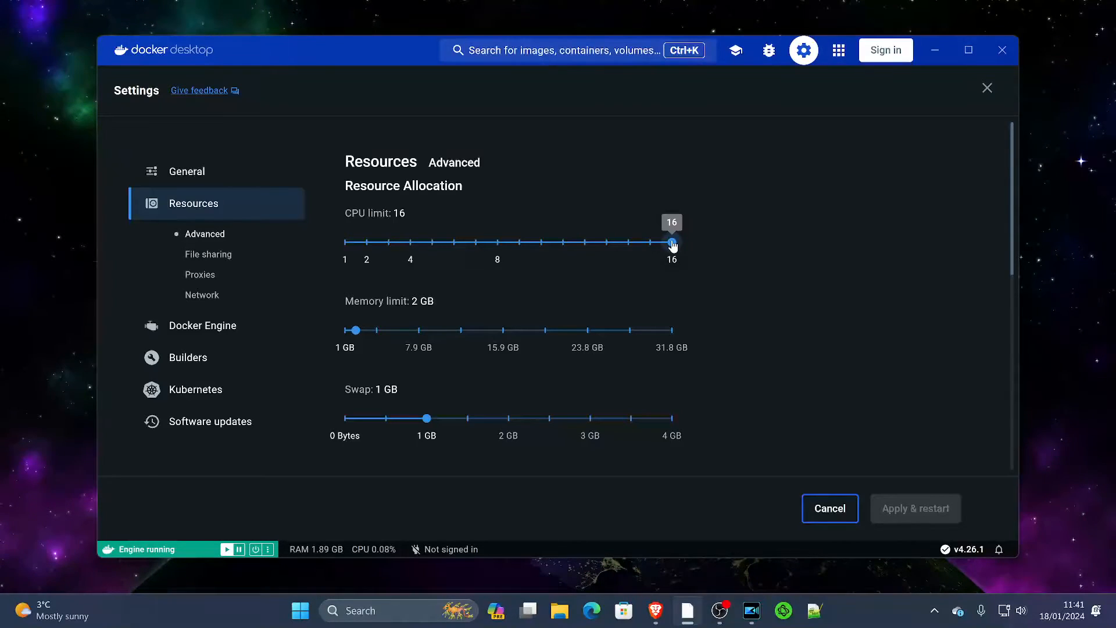
pyautogui.moveTo(670, 241); pyautogui.dragTo(496, 242)
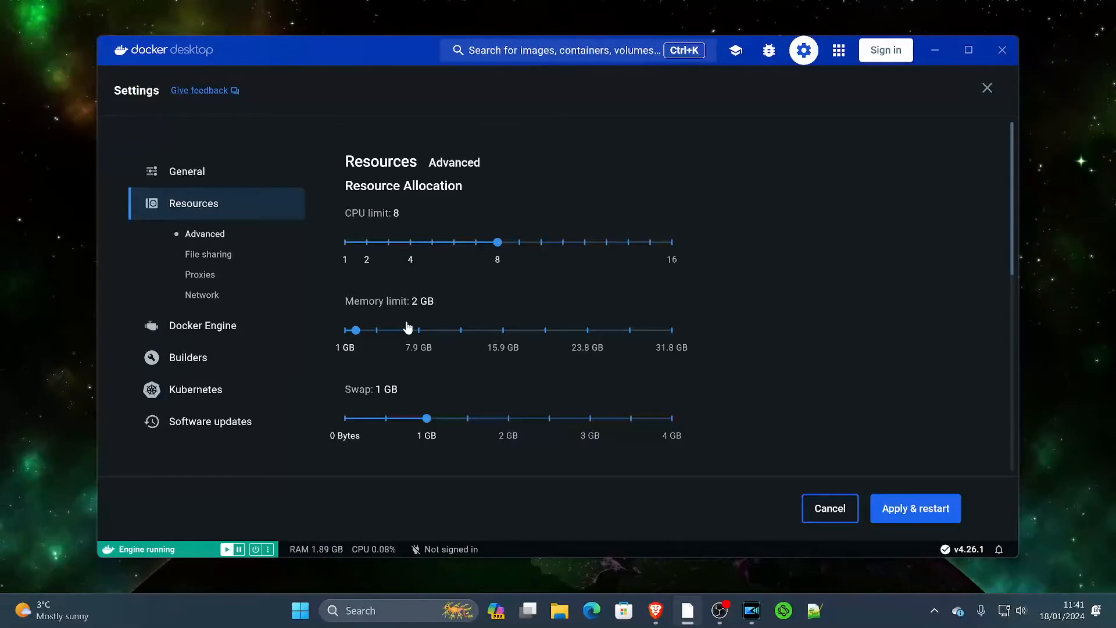
pyautogui.moveTo(682, 351)
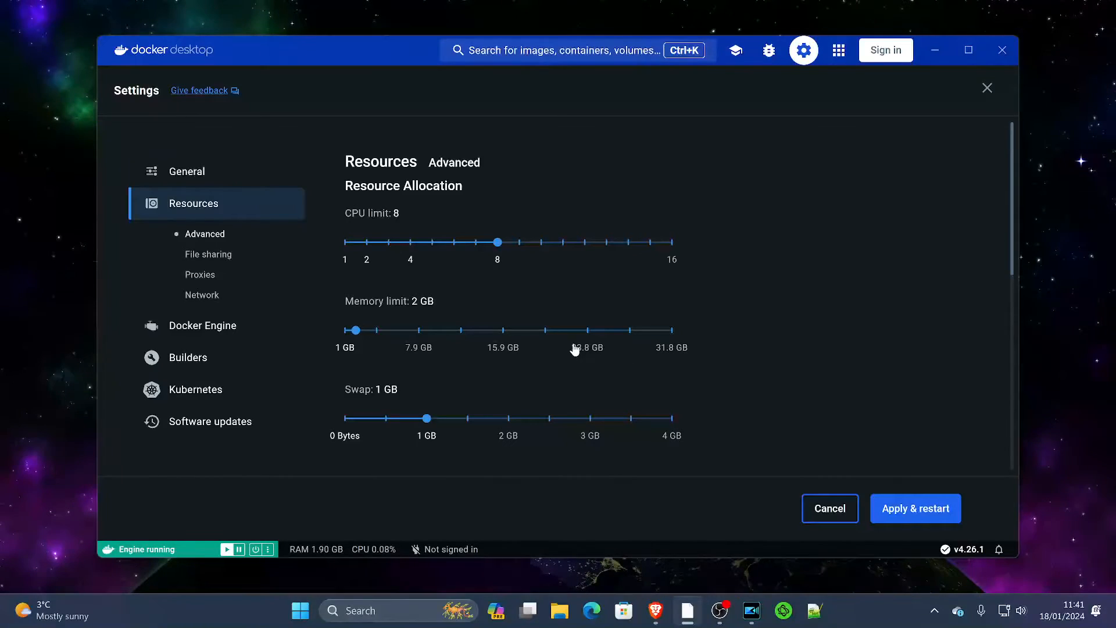
pyautogui.moveTo(617, 334)
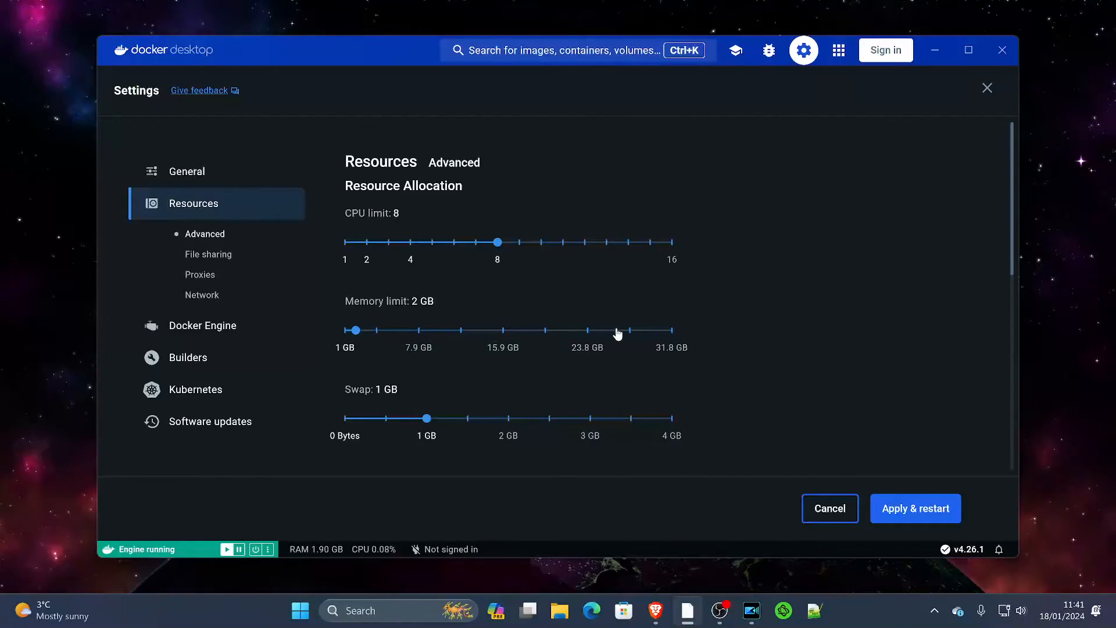
# Set the memory limit to 8 GB and raise swap from 1 GB to 2 GB
pyautogui.moveTo(617, 329); pyautogui.dragTo(354, 329)
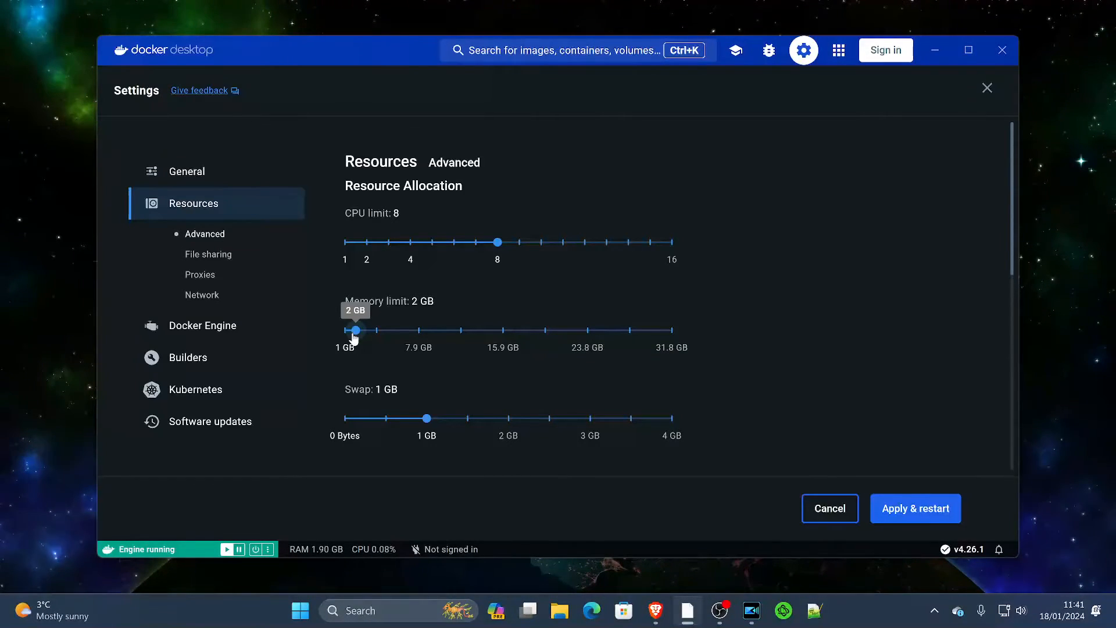
pyautogui.moveTo(435, 328)
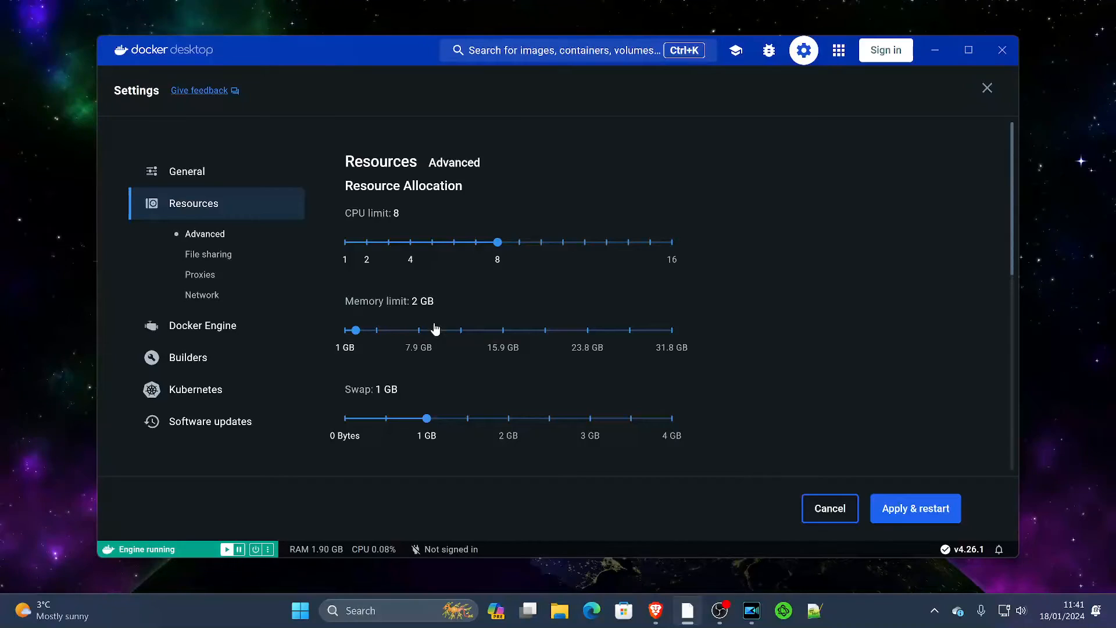
pyautogui.moveTo(356, 329); pyautogui.dragTo(453, 329)
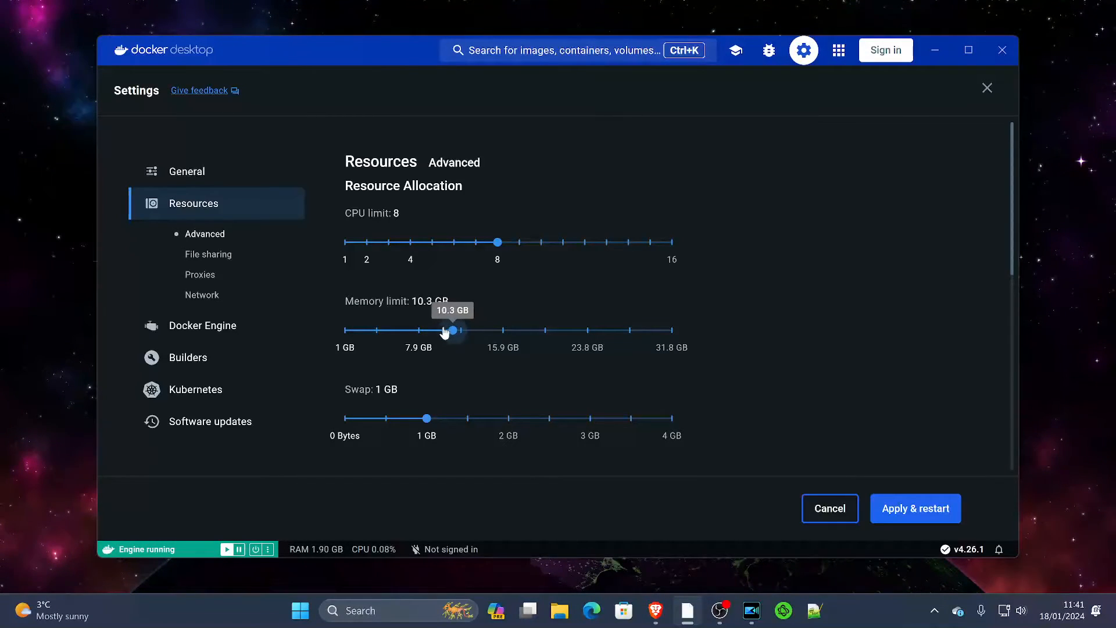
pyautogui.moveTo(452, 328); pyautogui.dragTo(421, 329)
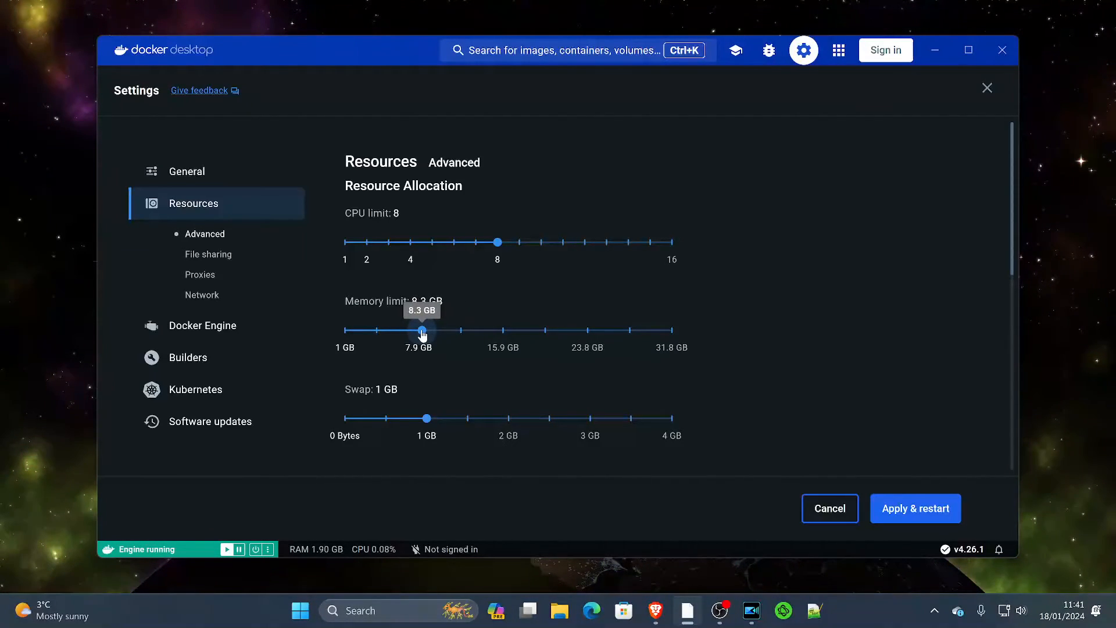
pyautogui.moveTo(422, 328); pyautogui.dragTo(419, 329)
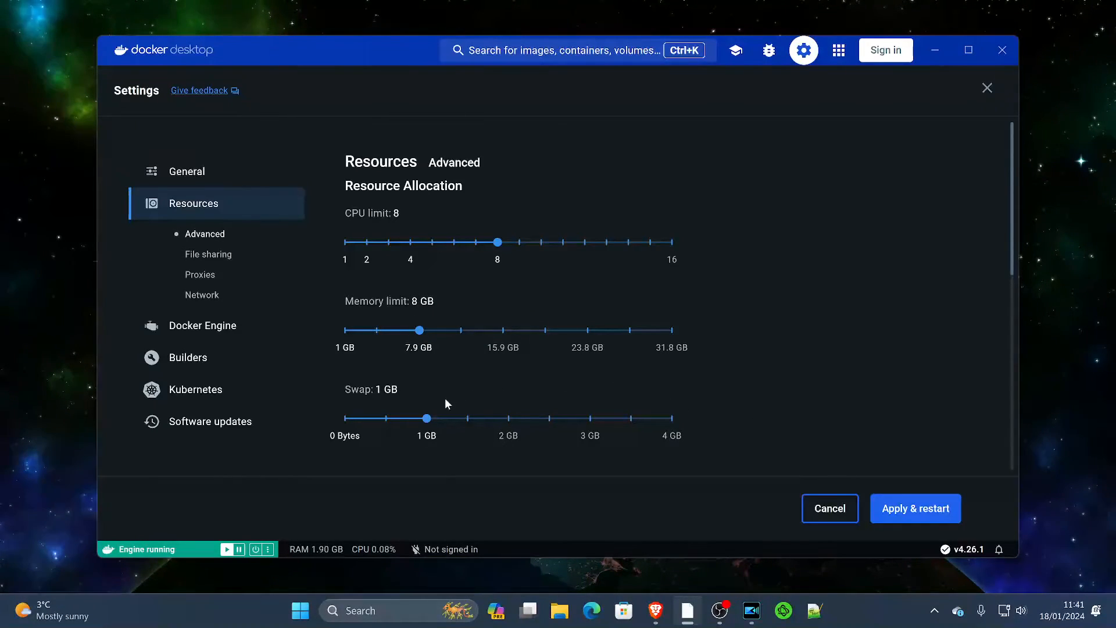
pyautogui.moveTo(426, 417); pyautogui.dragTo(467, 418)
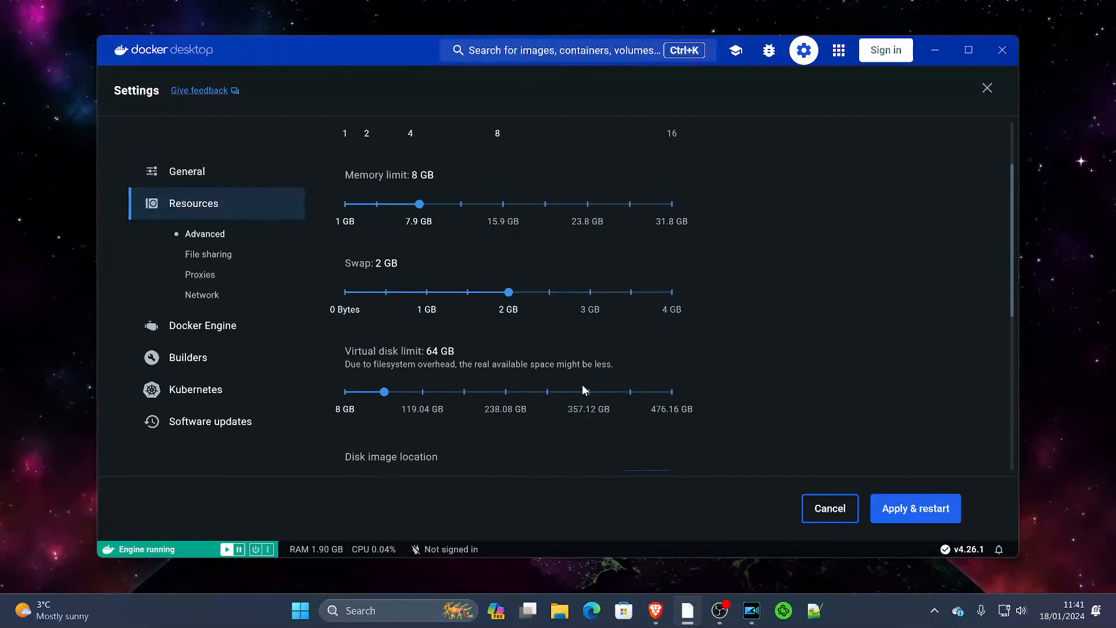
# Review disk and Resource Saver settings, then apply the resource limits and restart the engine
pyautogui.scroll(-3)
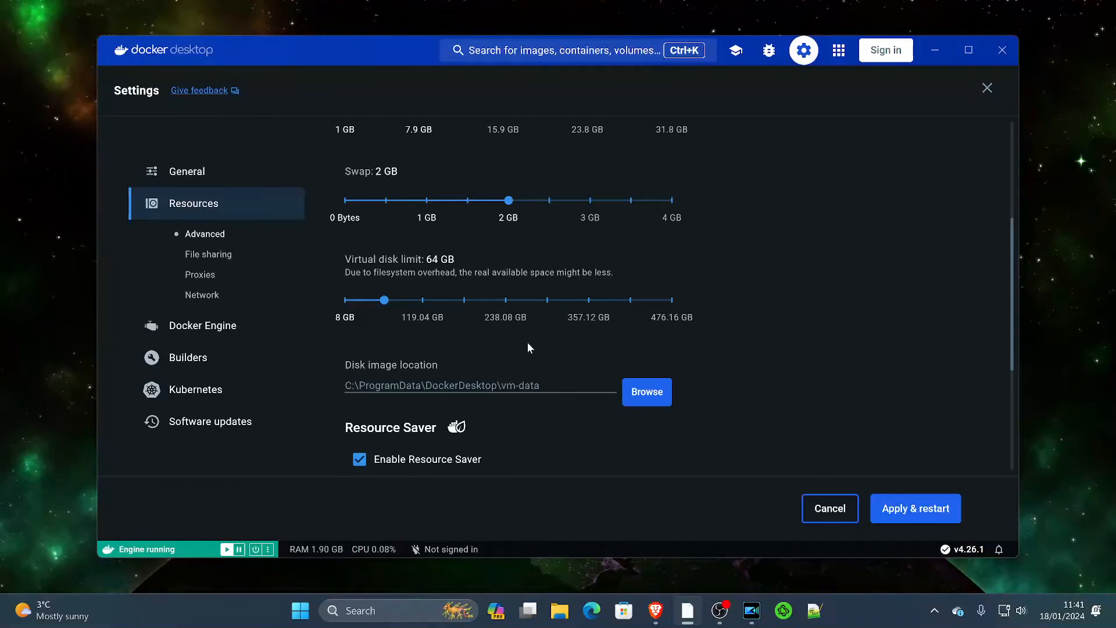
pyautogui.moveTo(411, 330)
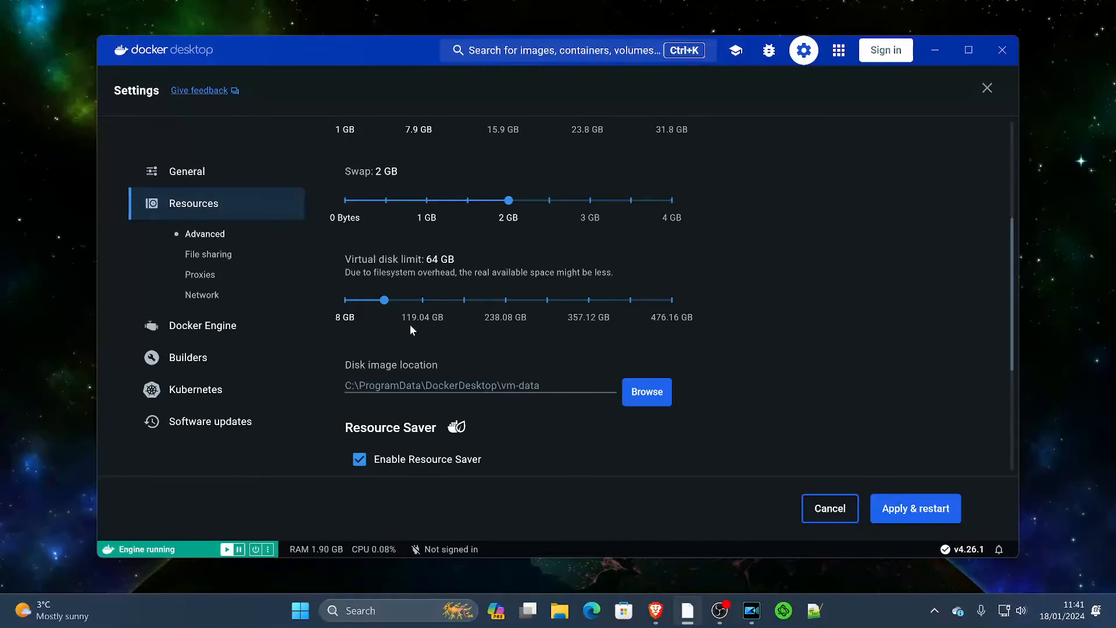
pyautogui.moveTo(567, 290)
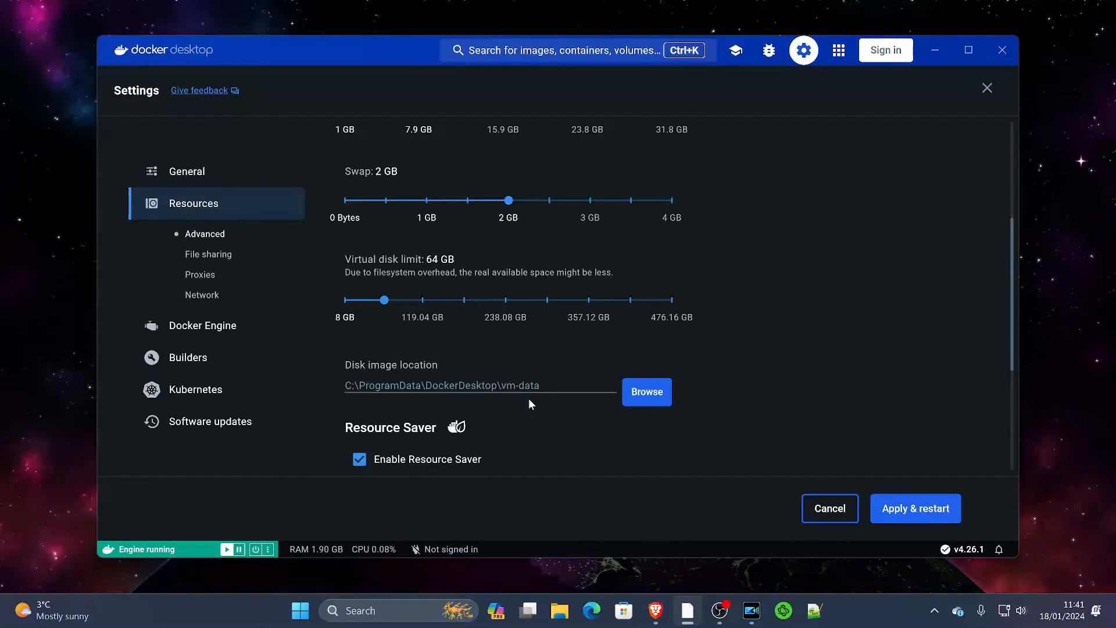
pyautogui.scroll(-3)
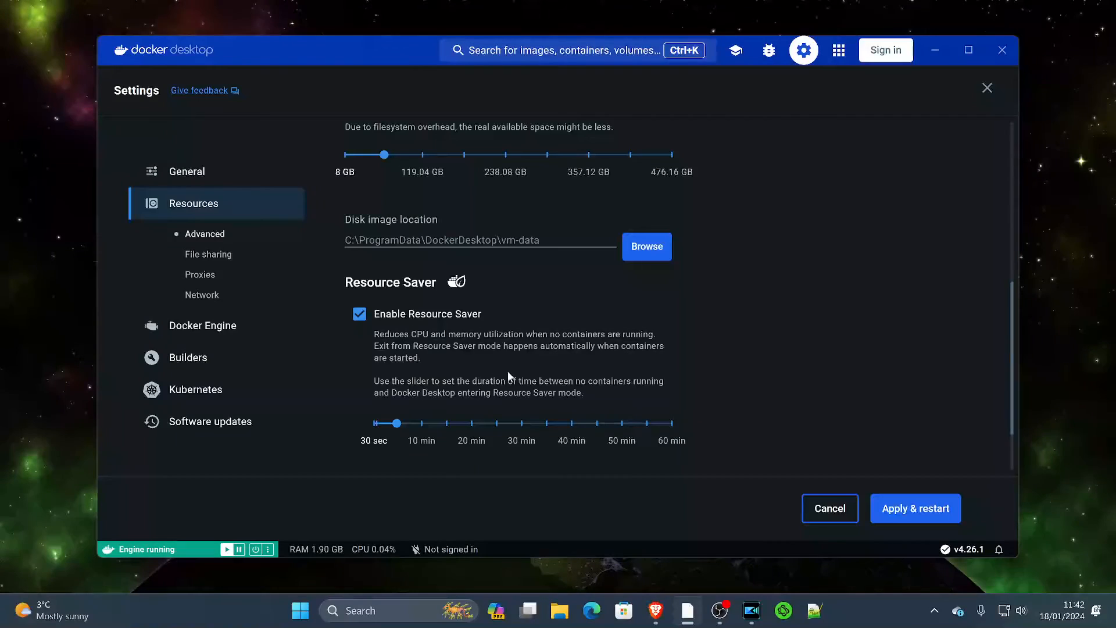
pyautogui.moveTo(871, 423)
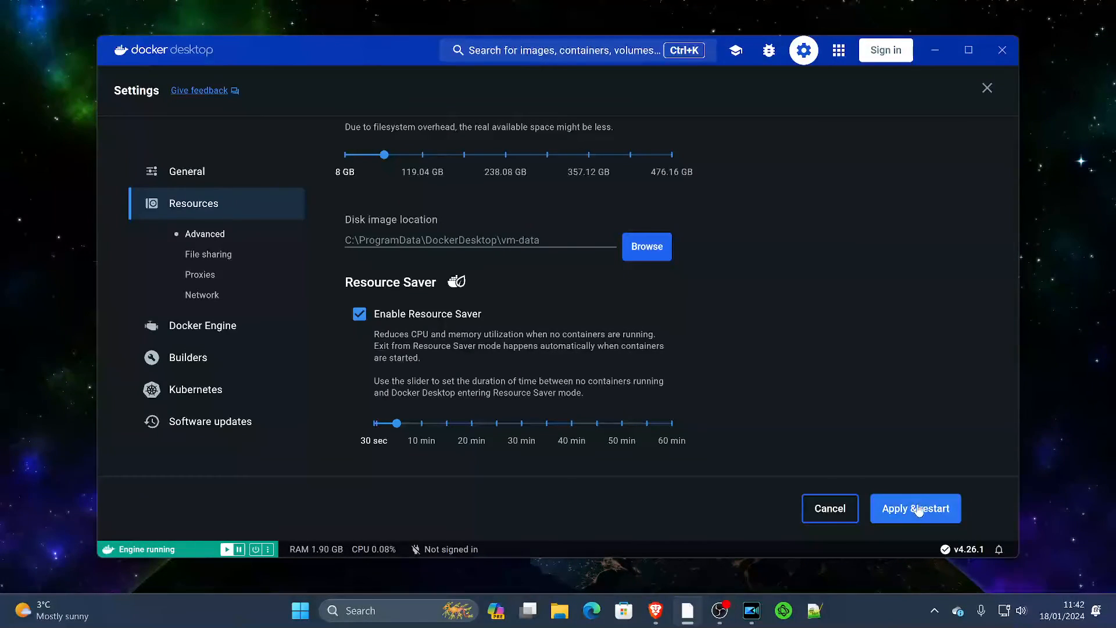
pyautogui.click(914, 508)
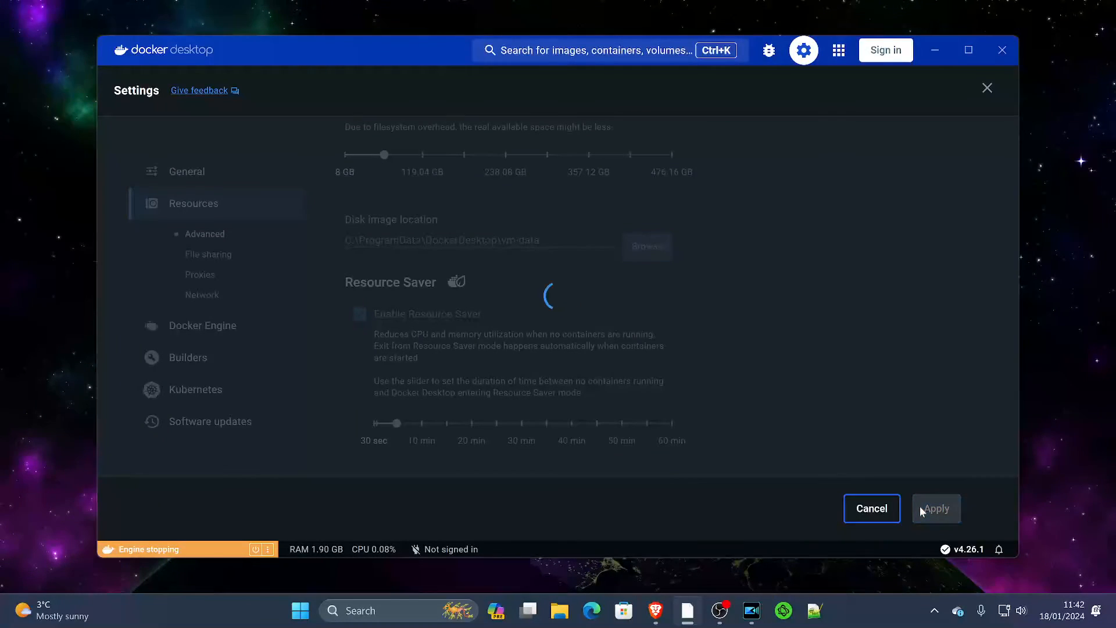